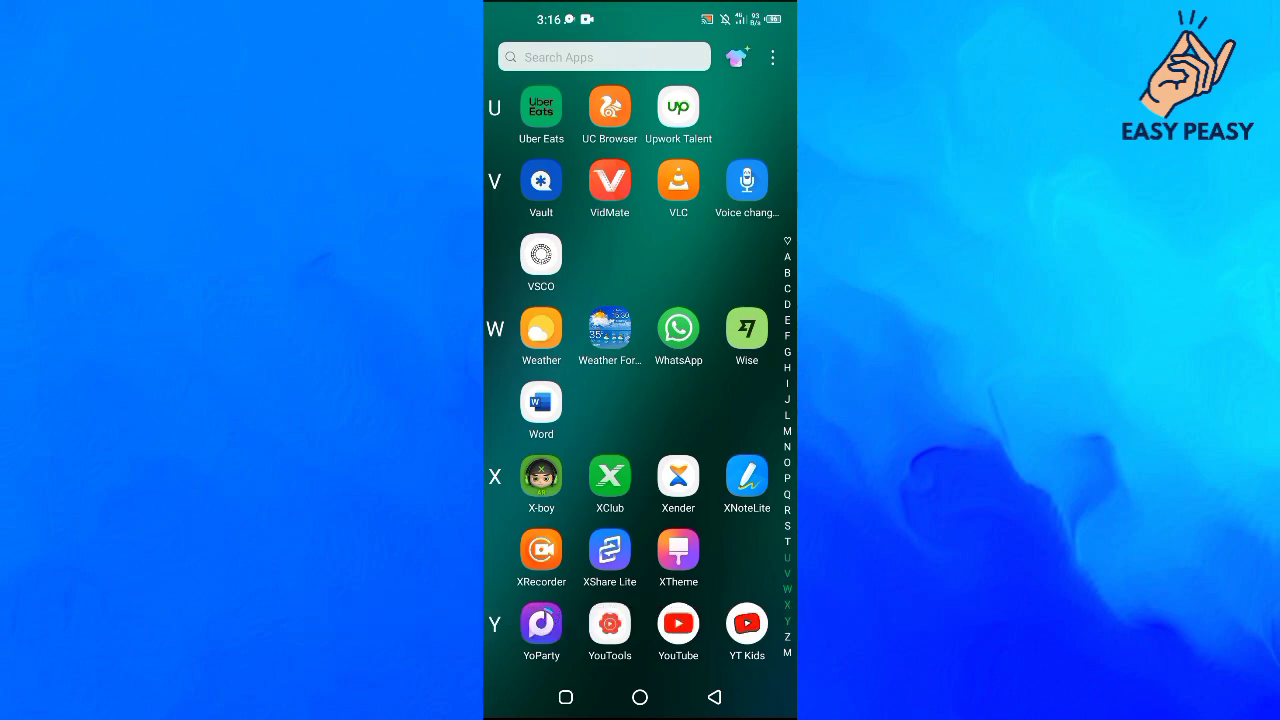
Launch WhatsApp from the app drawer under W
click(678, 328)
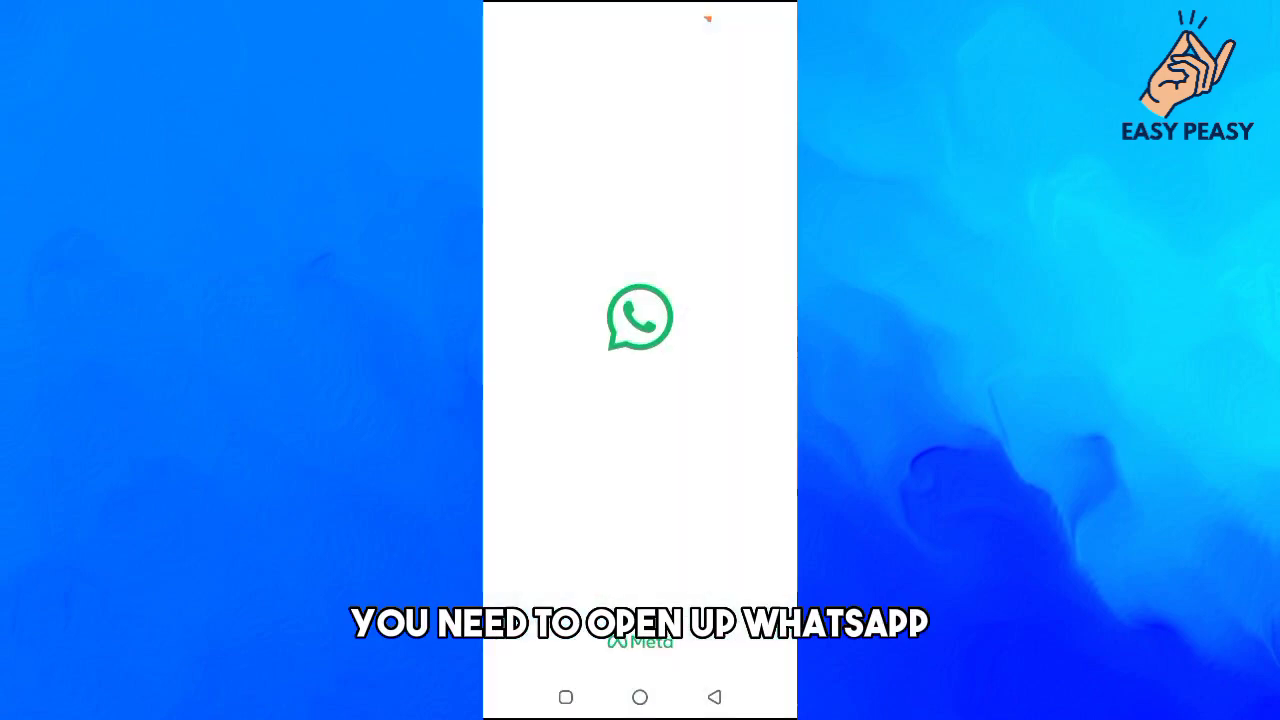
Open the three-dot overflow menu on the Chats screen and choose Settings
click(639, 317)
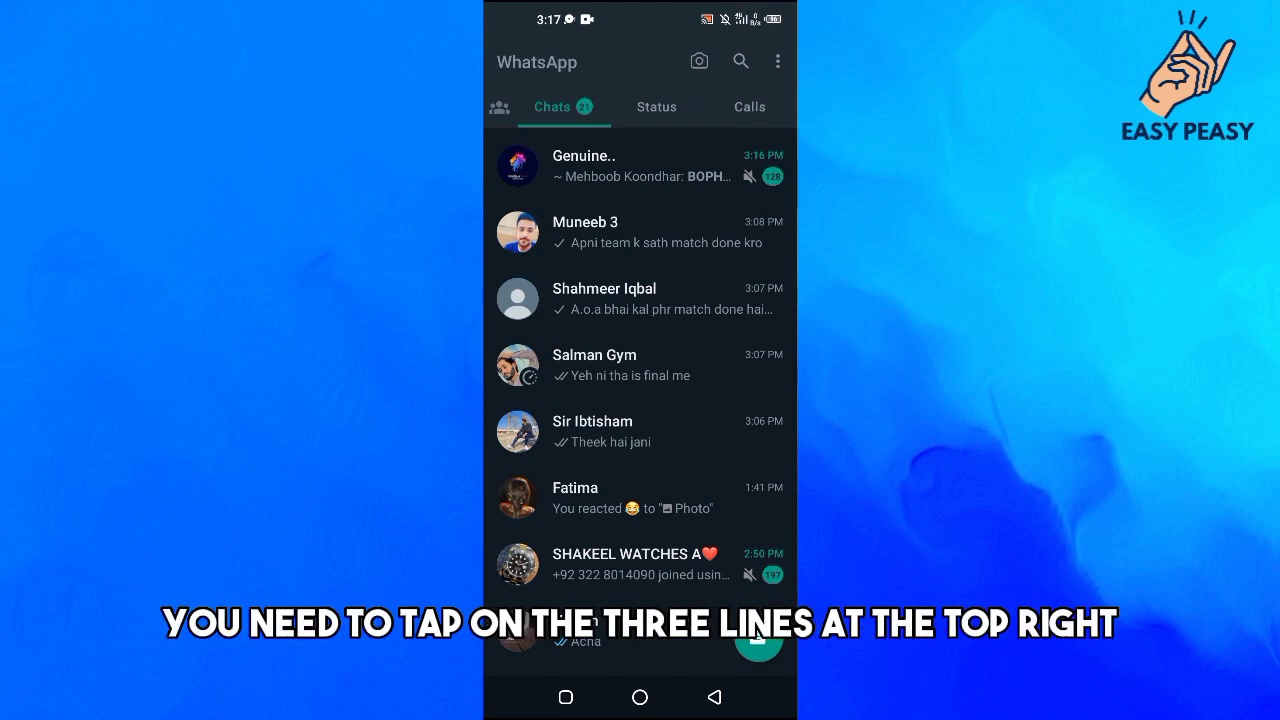
click(778, 61)
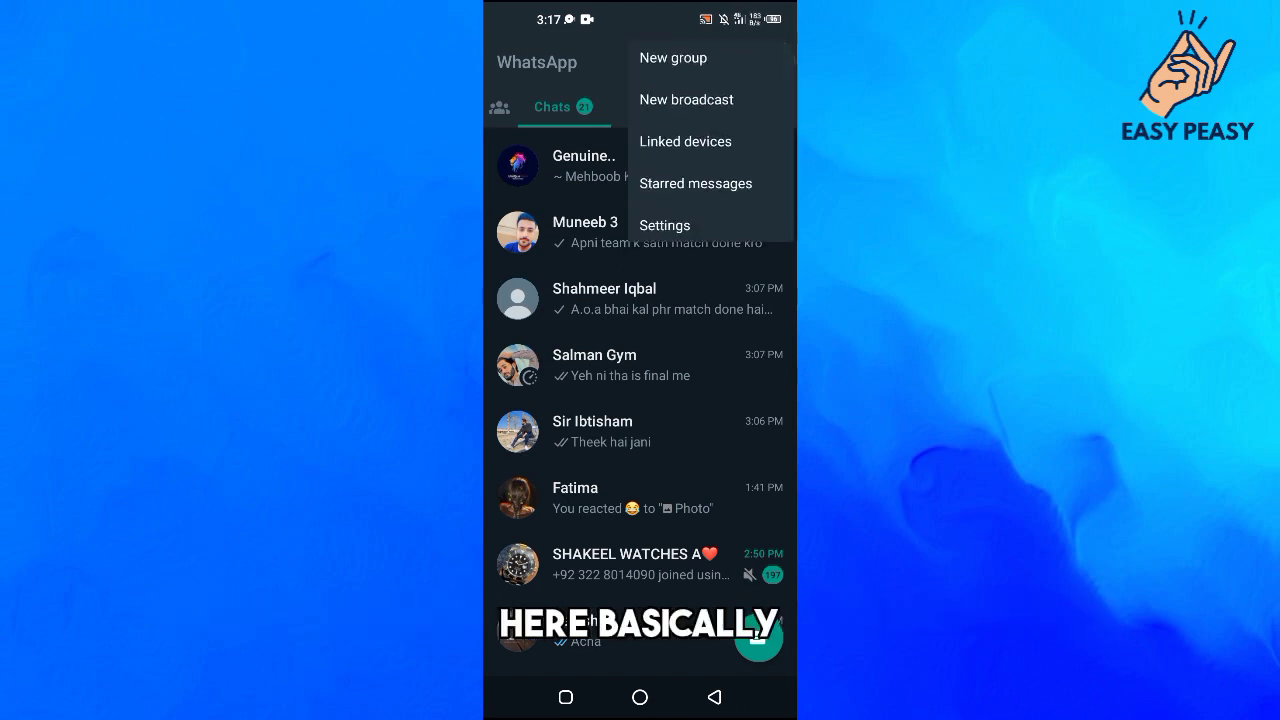
click(661, 229)
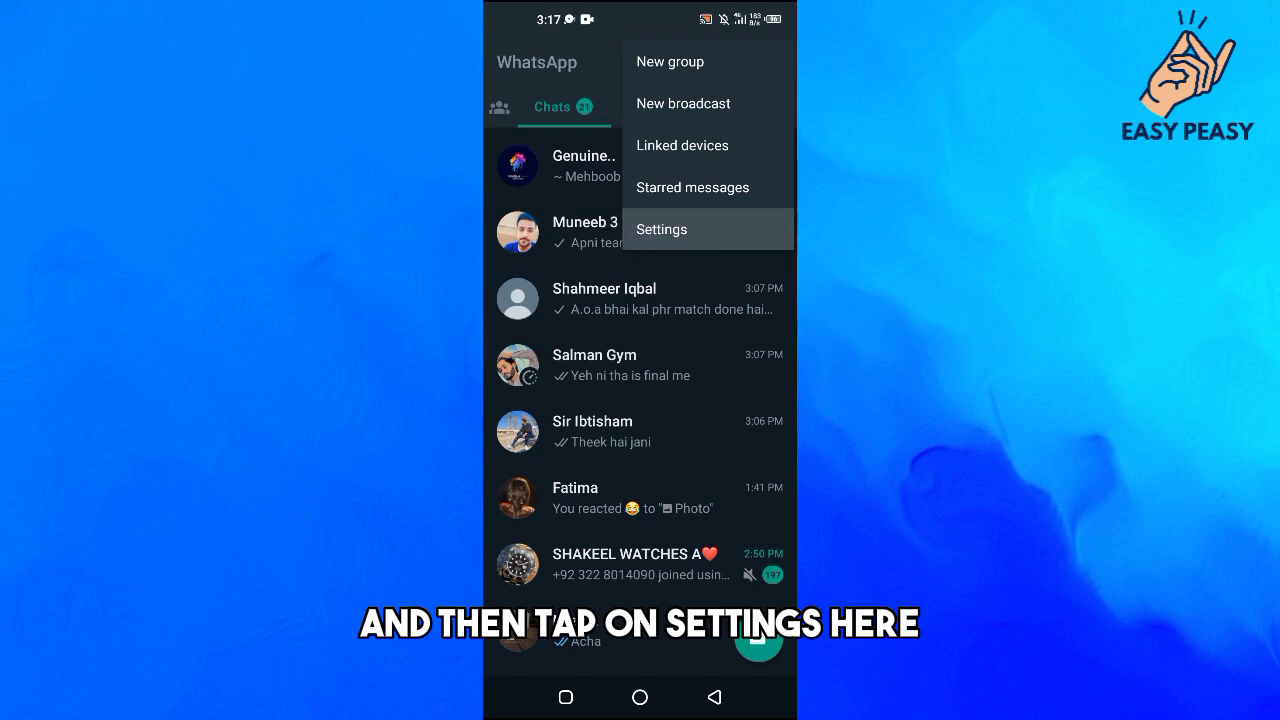
Enter Settings and open the Account page with two-step verification and change number
click(661, 229)
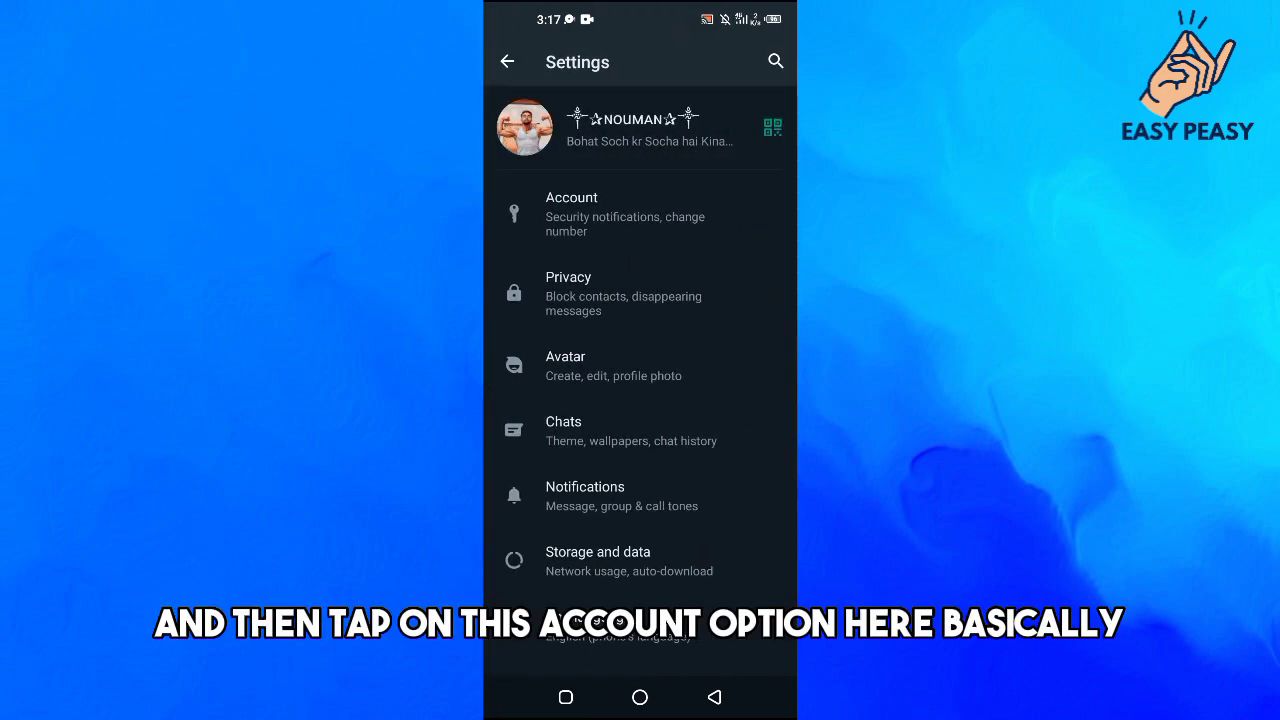
click(571, 213)
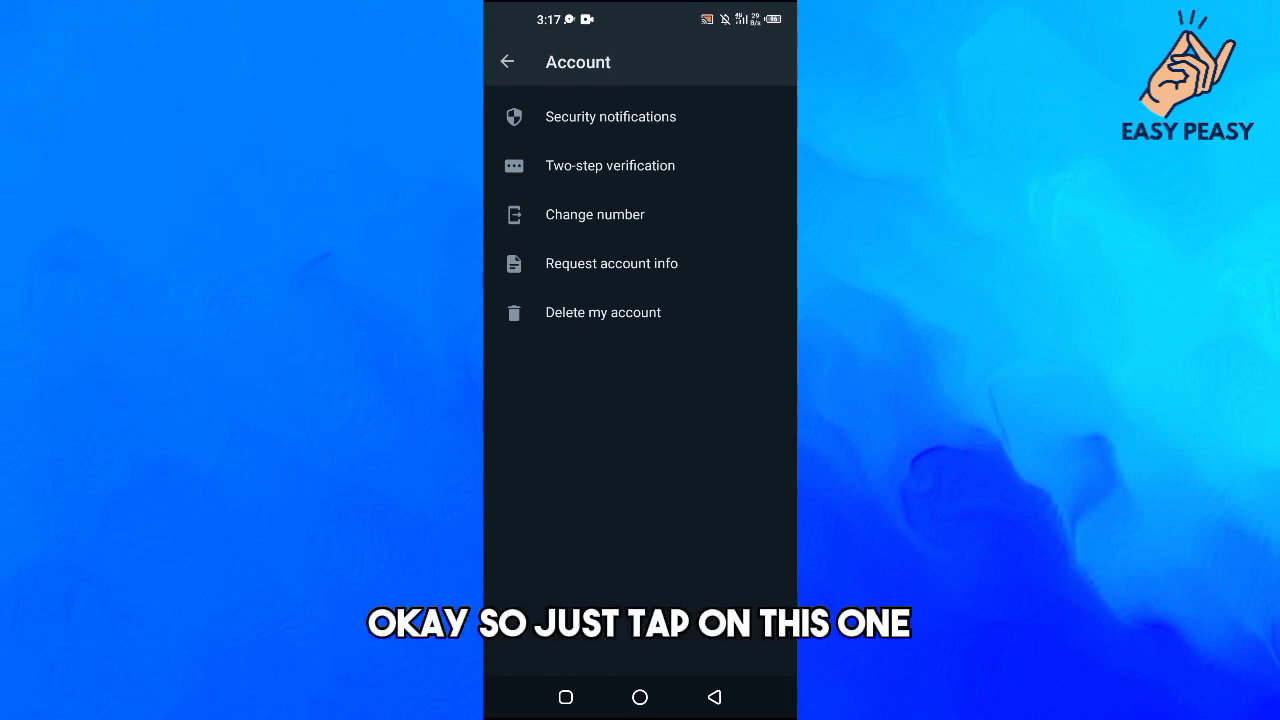
Start Change number and continue past the intro notice to the old/new number fields
click(595, 214)
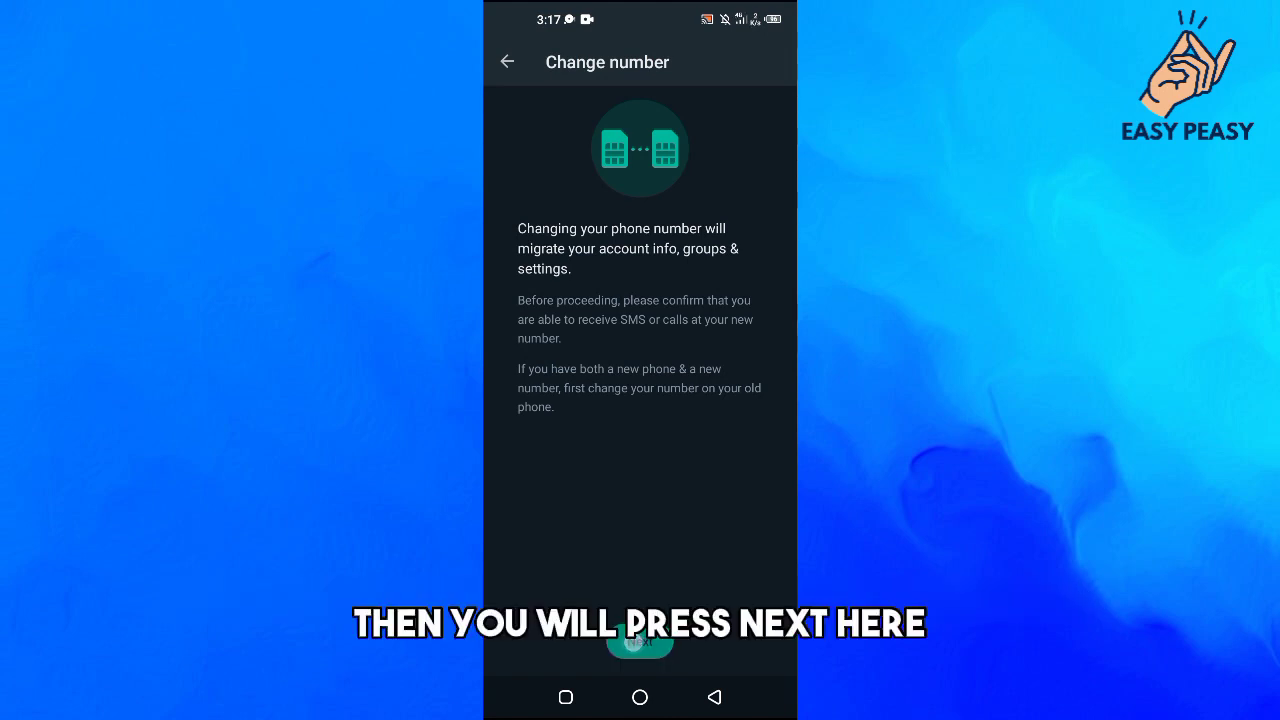
click(639, 640)
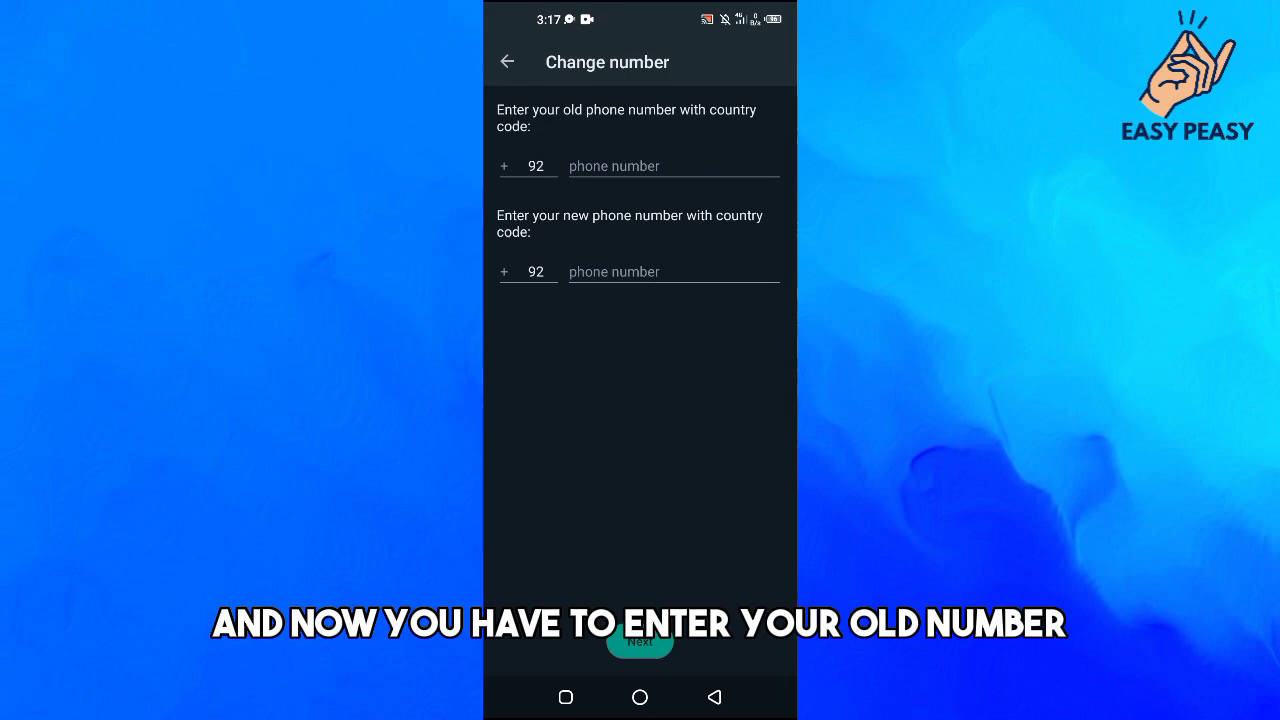